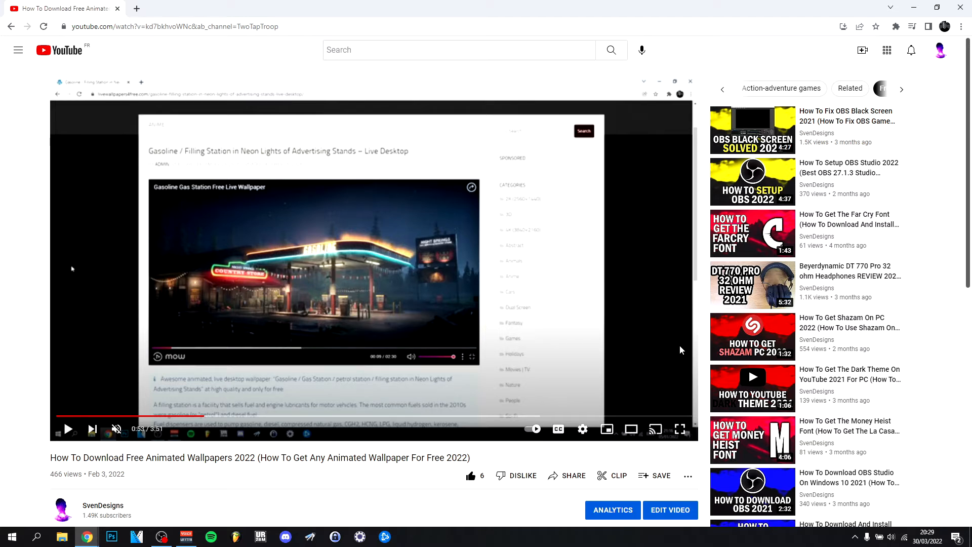
mouse_move(685, 422)
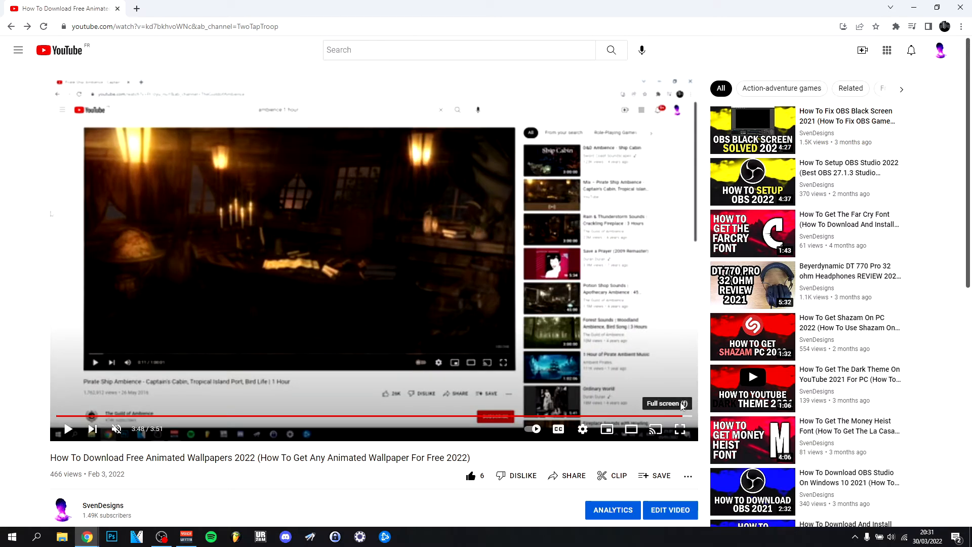
mouse_move(669, 225)
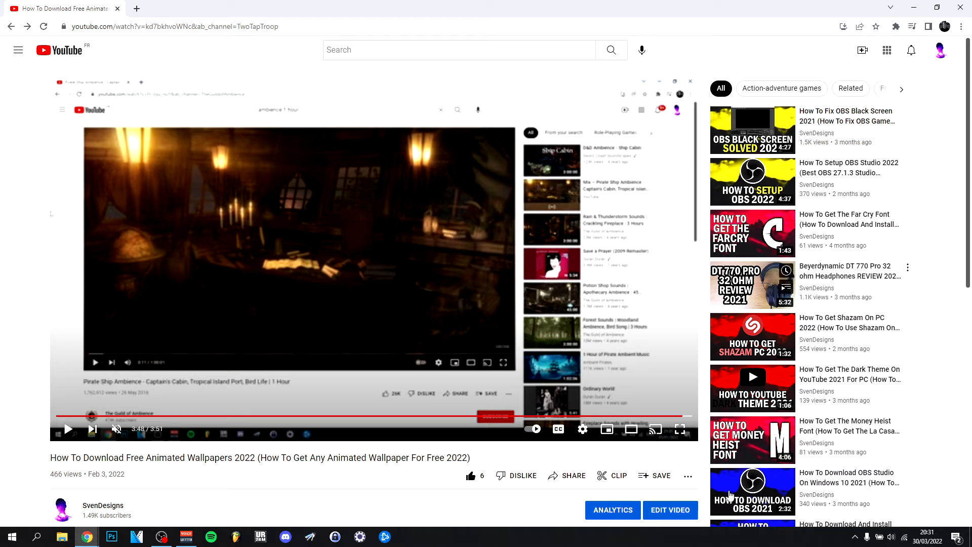
mouse_move(542, 449)
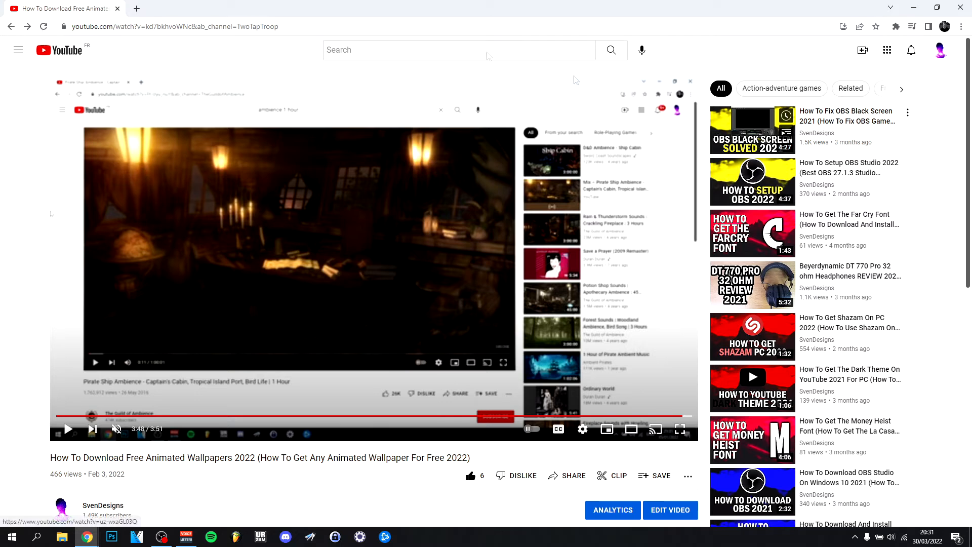
Filter the suggested videos to only SvenDesigns uploads, keeping autoplay off
click(814, 88)
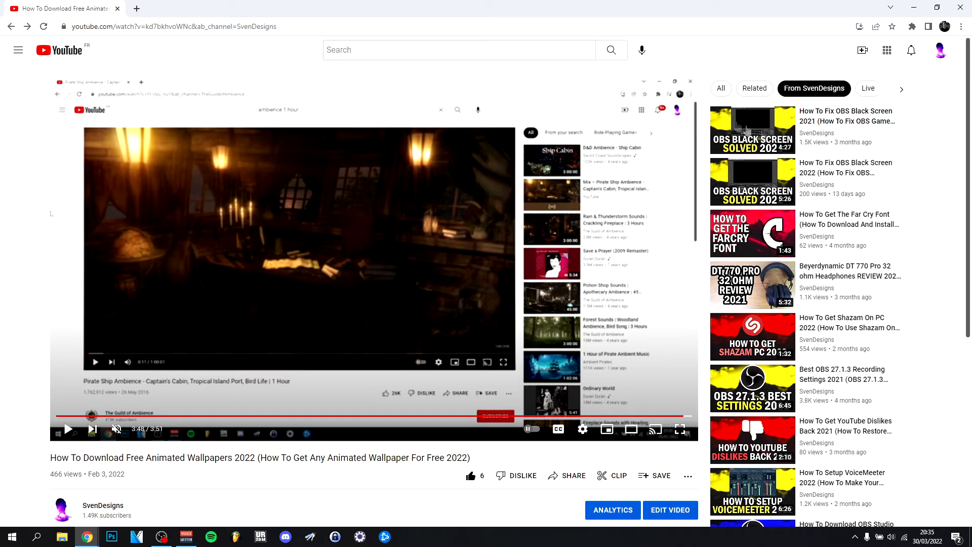
mouse_move(28, 179)
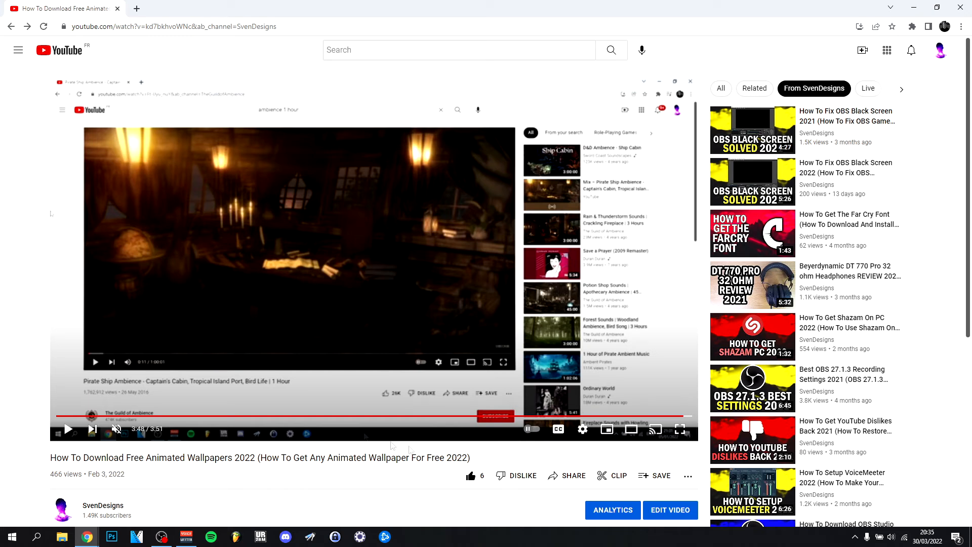
mouse_move(2, 289)
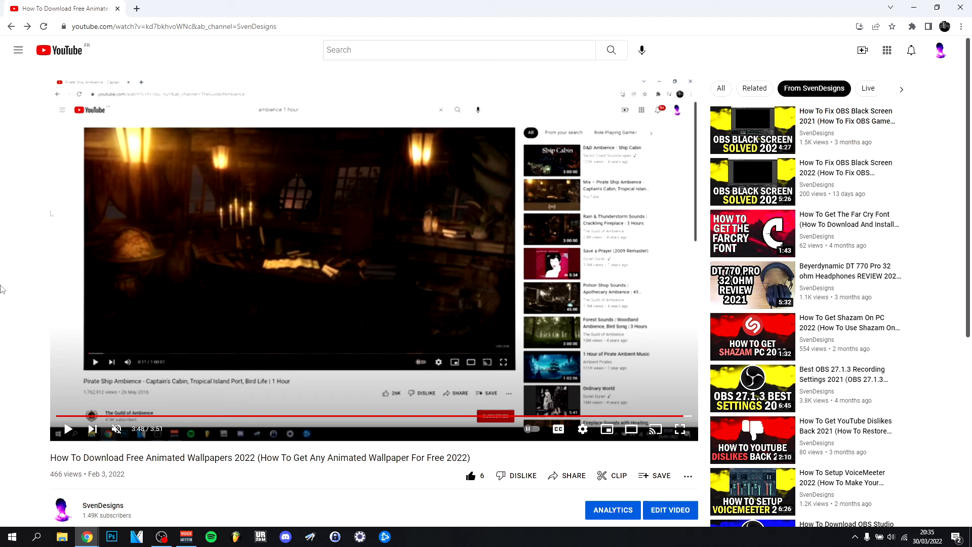
mouse_move(9, 290)
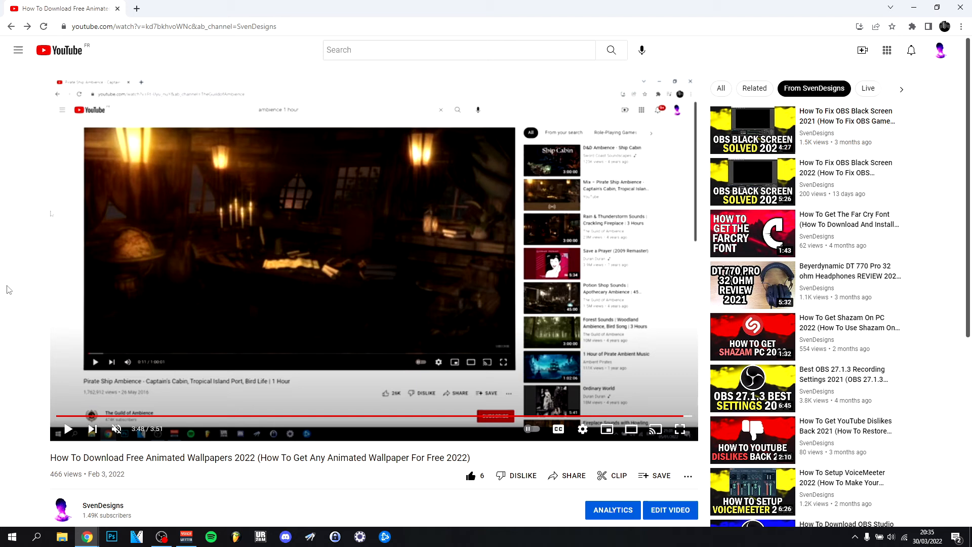